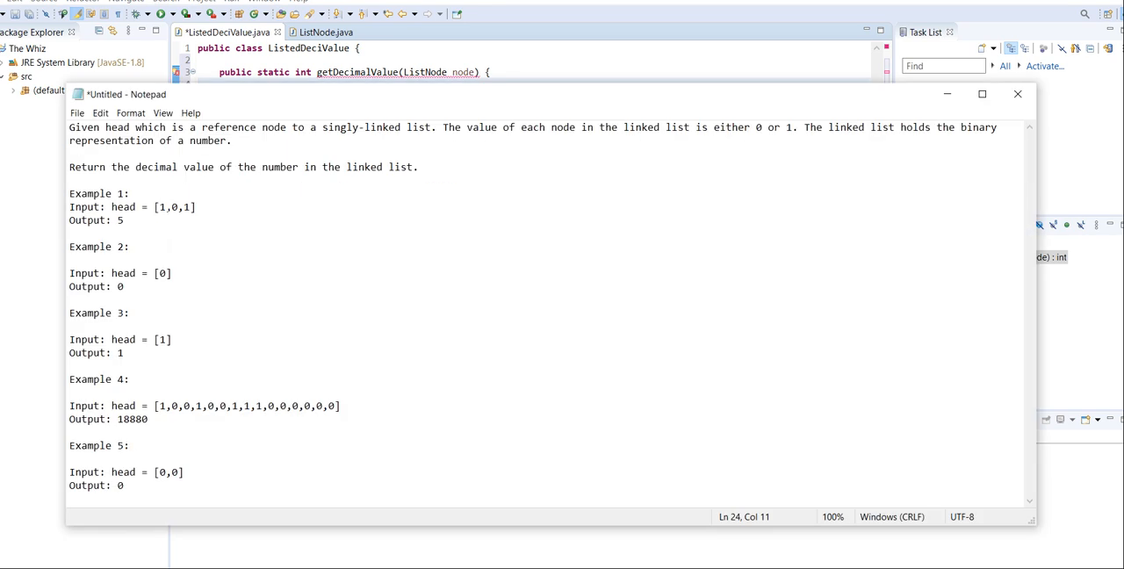
Step: Copy the Example 1 input list [1,0,1] from Notepad into ListedDecValue.java
{"action": "left_click_drag", "start_coordinate": [158, 208], "coordinate": [193, 207]}
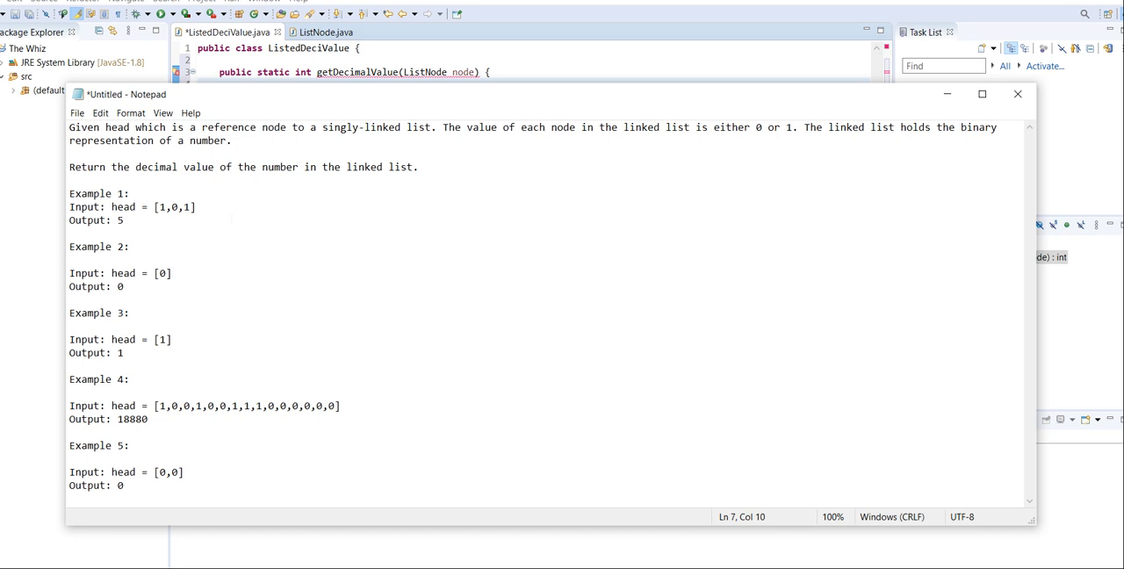
{"action": "left_click", "coordinate": [126, 222]}
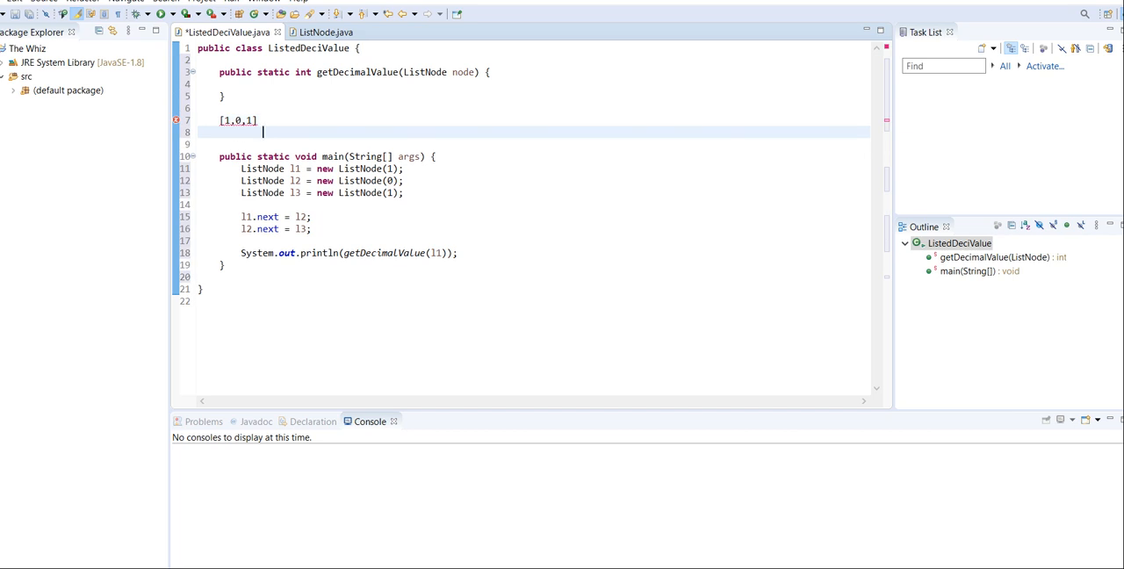
Step: Remove the pasted [1,0,1] line, leaving blank lines above main
{"action": "type", "text": "10"}
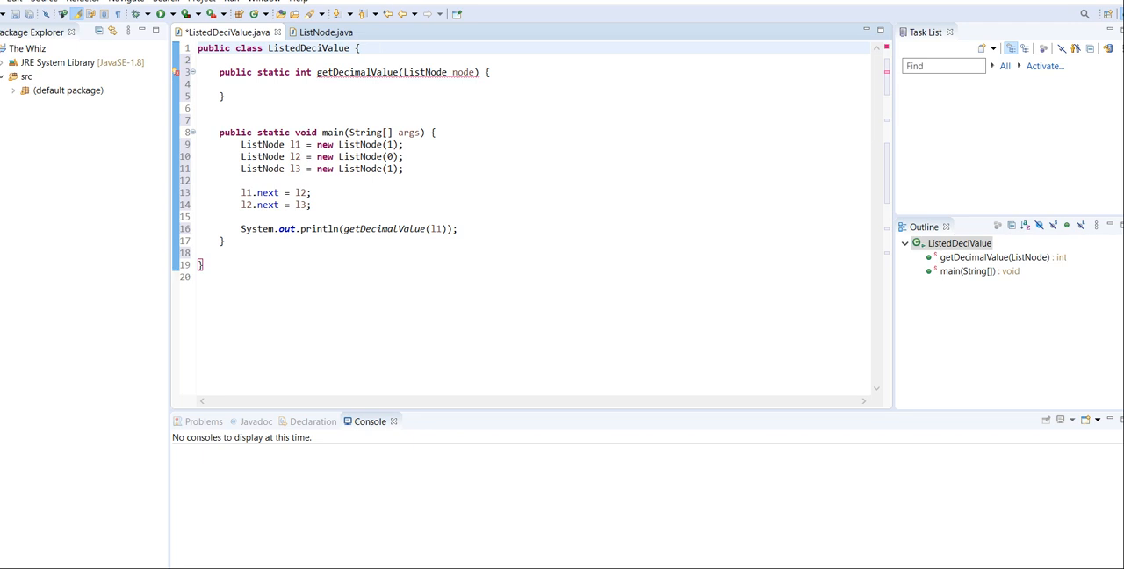
{"action": "key", "text": "Backspace"}
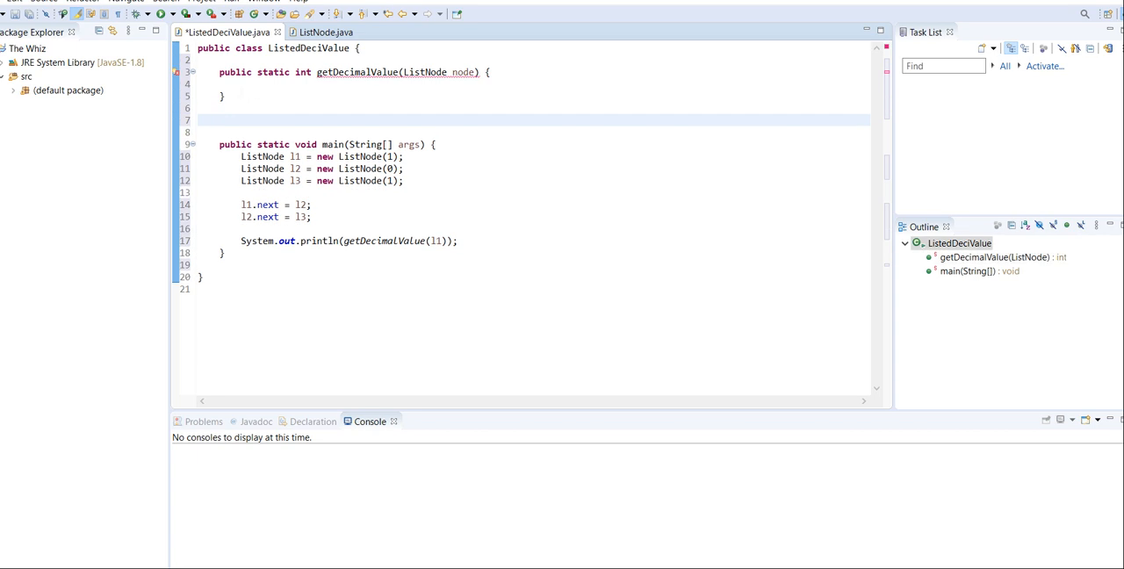
Step: Declare 'private static void iterate(ListNode node)' above main, then view ListNode.java
{"action": "type", "text": "pub"}
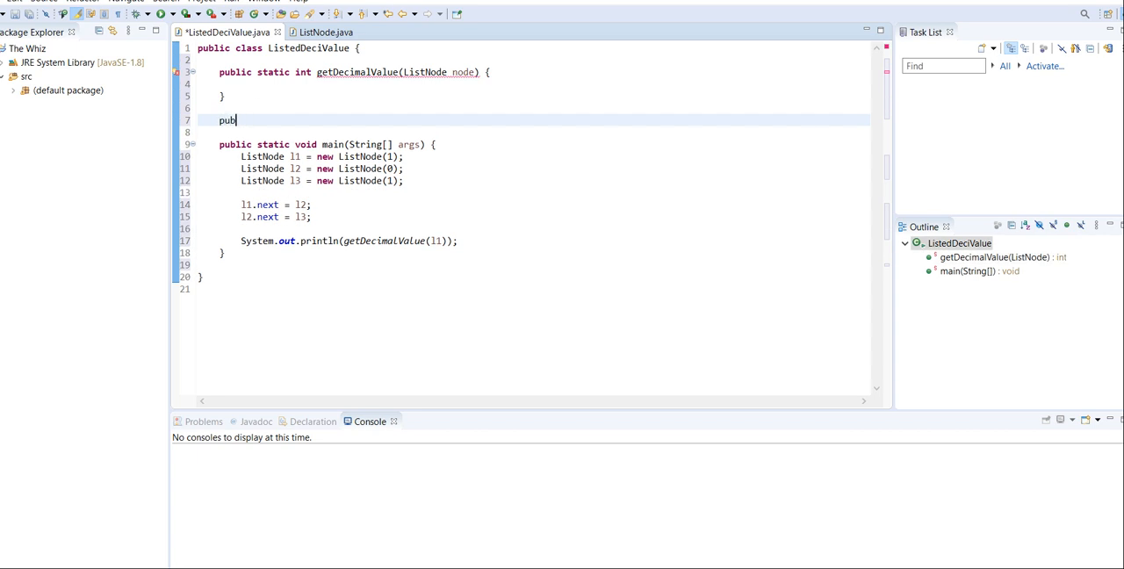
{"action": "type", "text": "private"}
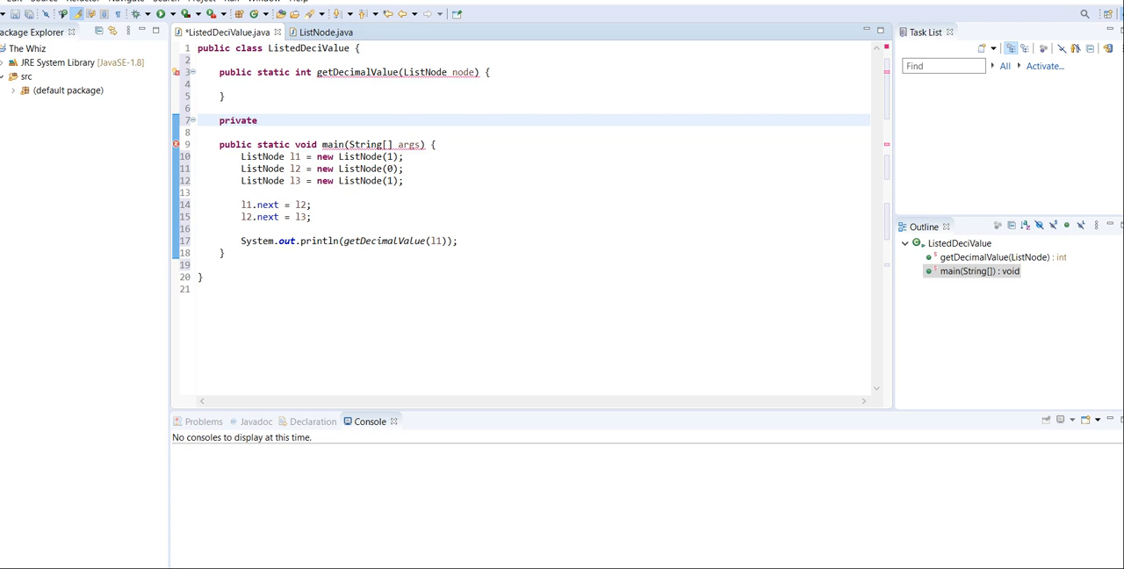
{"action": "type", "text": "static"}
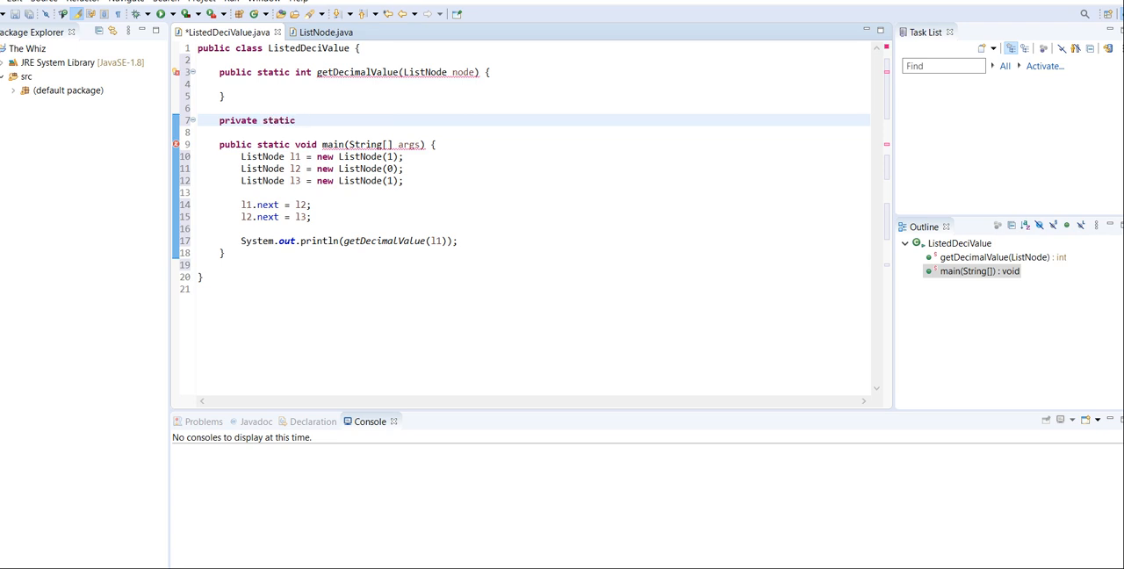
{"action": "type", "text": "void iterate(List"}
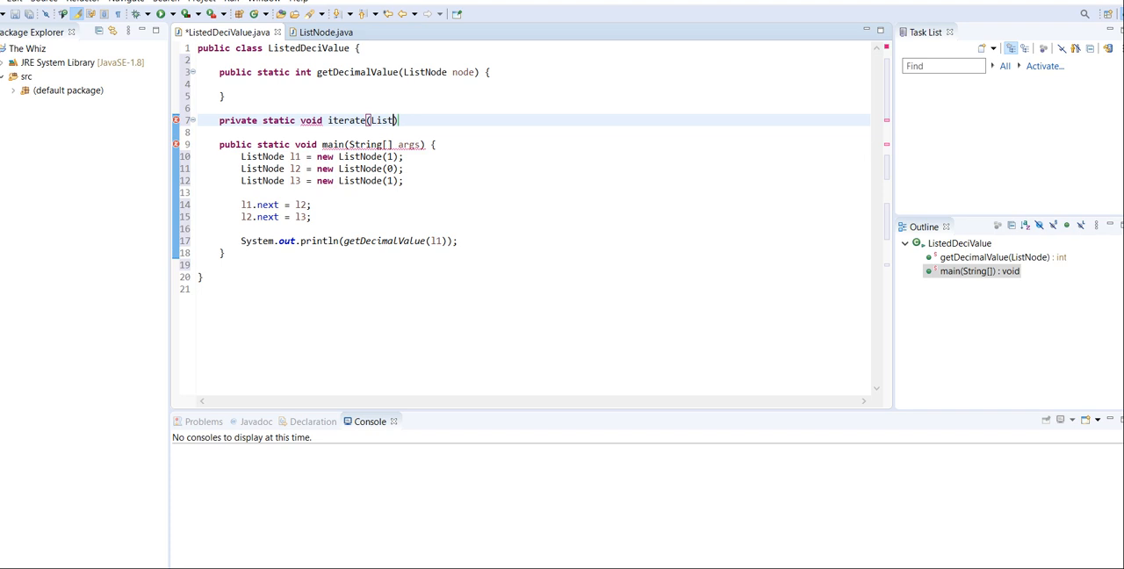
{"action": "type", "text": "Node node)"}
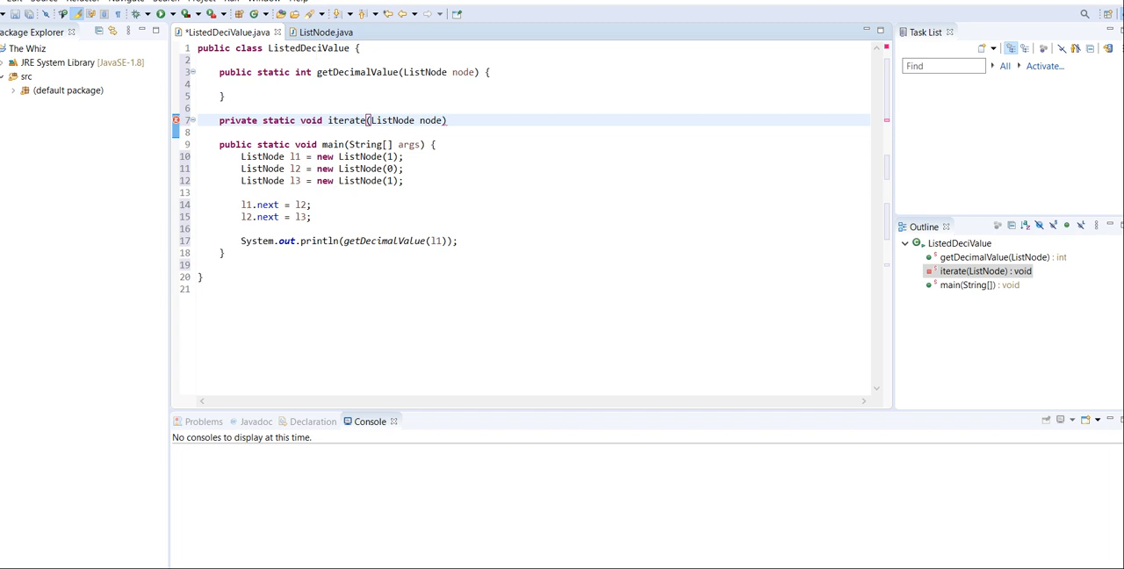
{"action": "left_click", "coordinate": [325, 32]}
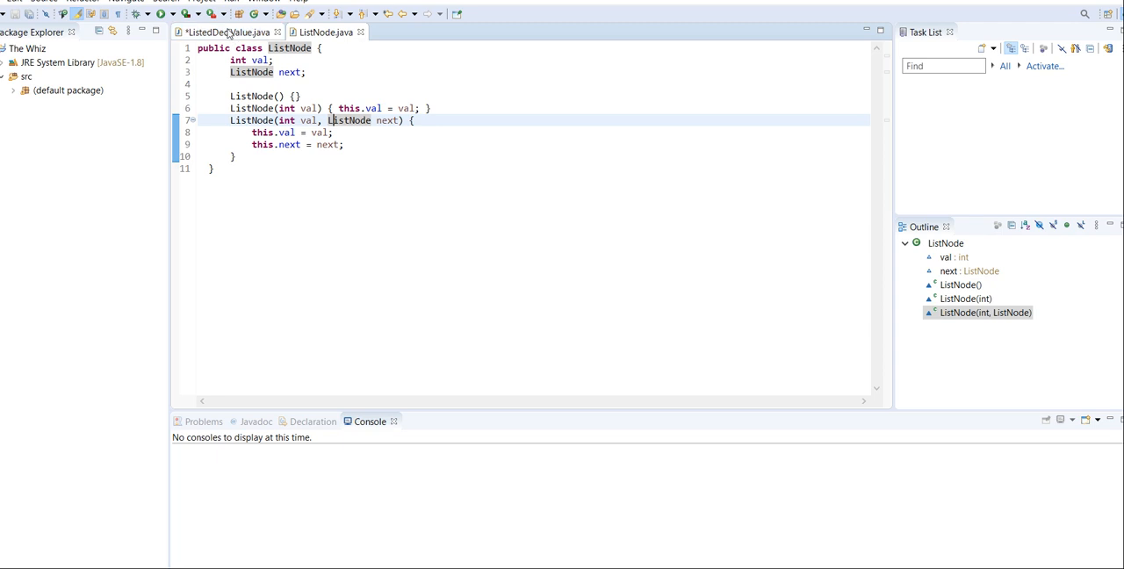
Step: Return to ListedDecValue.java and give iterate an empty brace body
{"action": "left_click", "coordinate": [229, 32]}
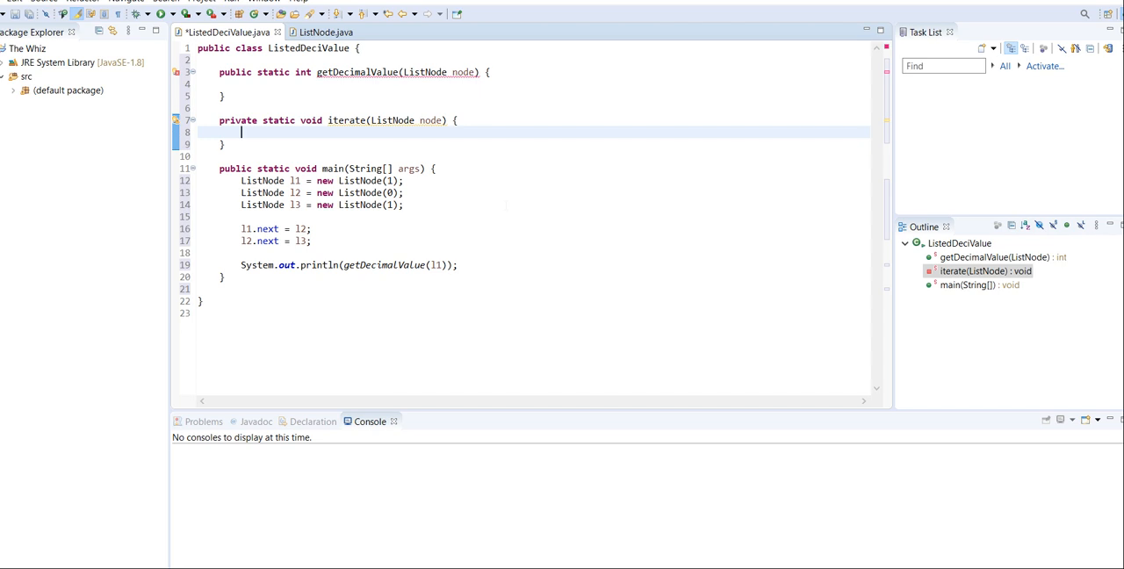
Step: Guard iterate with 'if (node == null) return;'
{"action": "type", "text": "if ("}
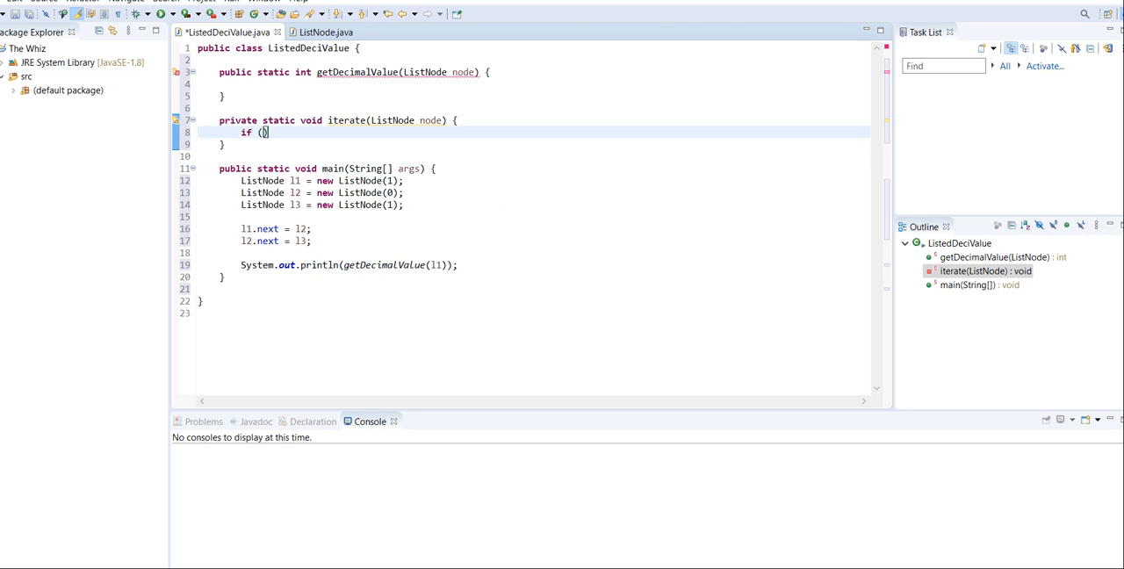
{"action": "type", "text": "node == n"}
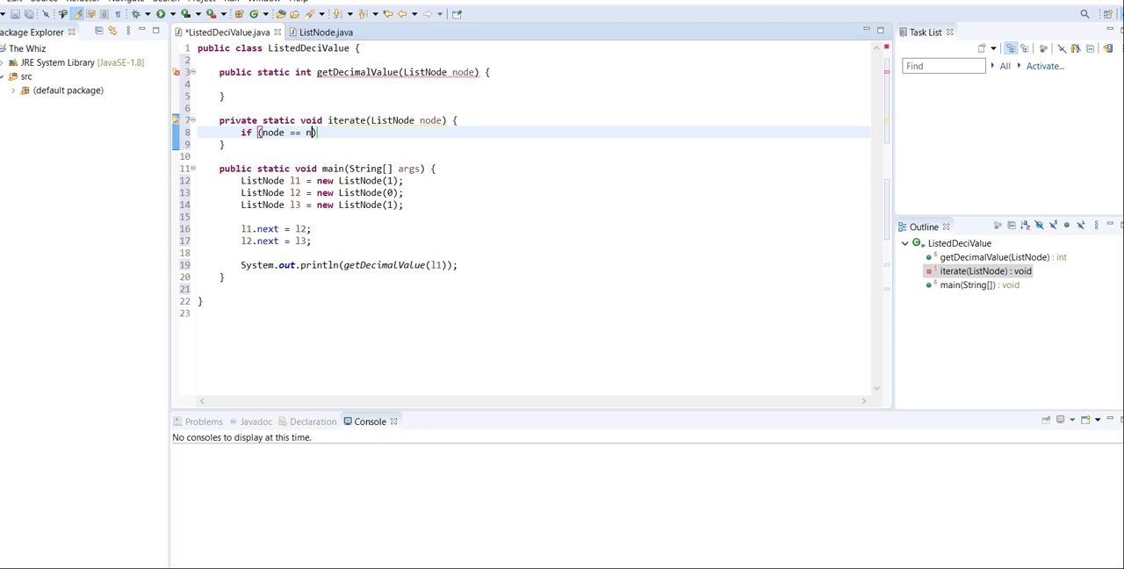
{"action": "type", "text": "ull)"}
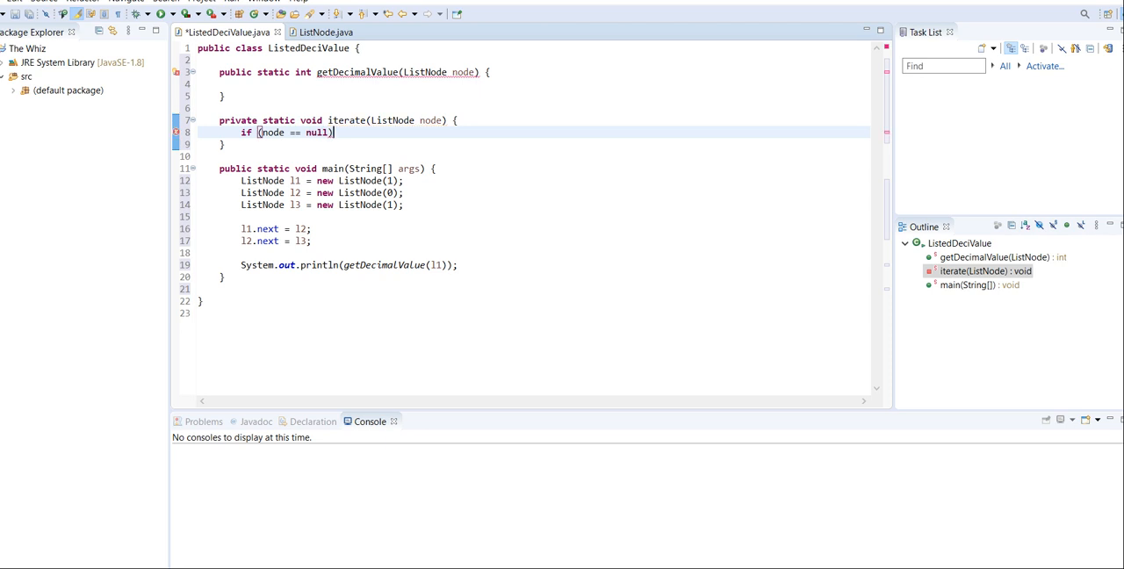
{"action": "type", "text": "return;"}
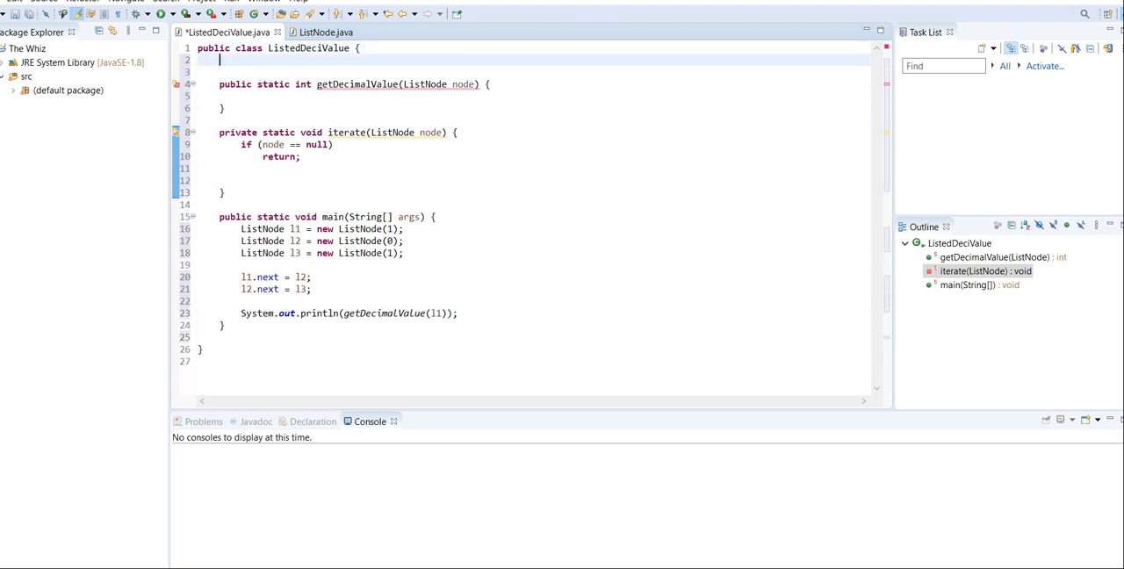
Step: Add a private String binaryNum field and reset binaryNum = "" in getDecimalValue
{"action": "type", "text": "private"}
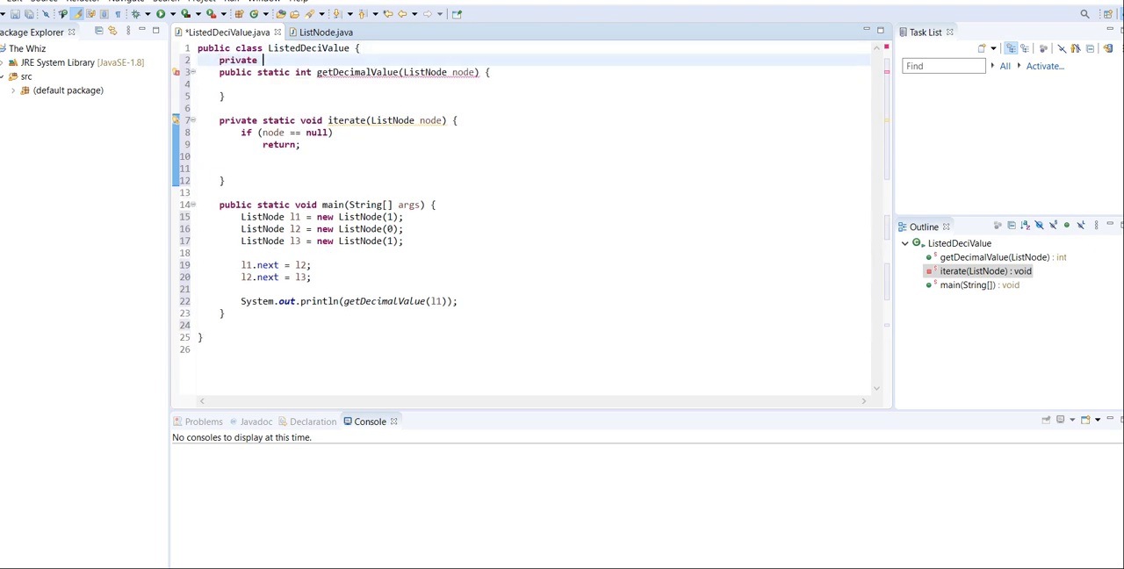
{"action": "type", "text": "String"}
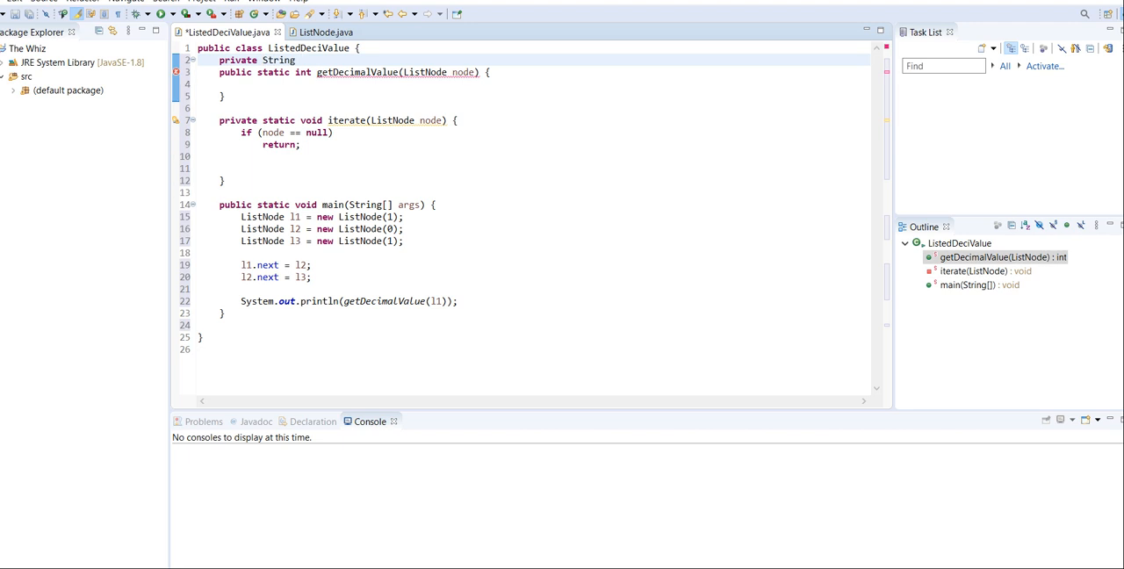
{"action": "type", "text": "binaryNum;"}
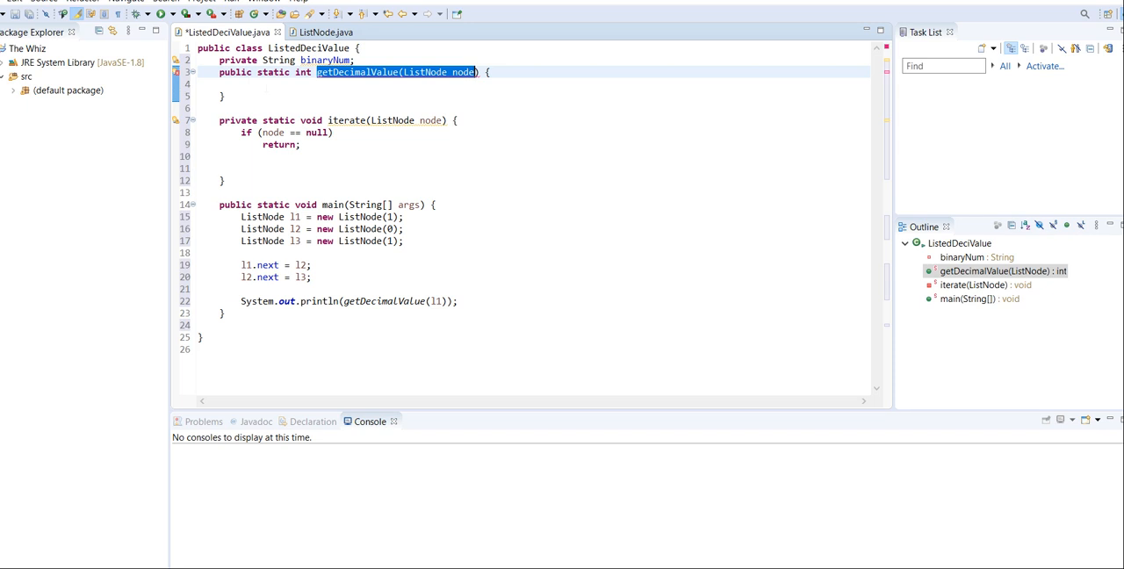
{"action": "type", "text": "binary"}
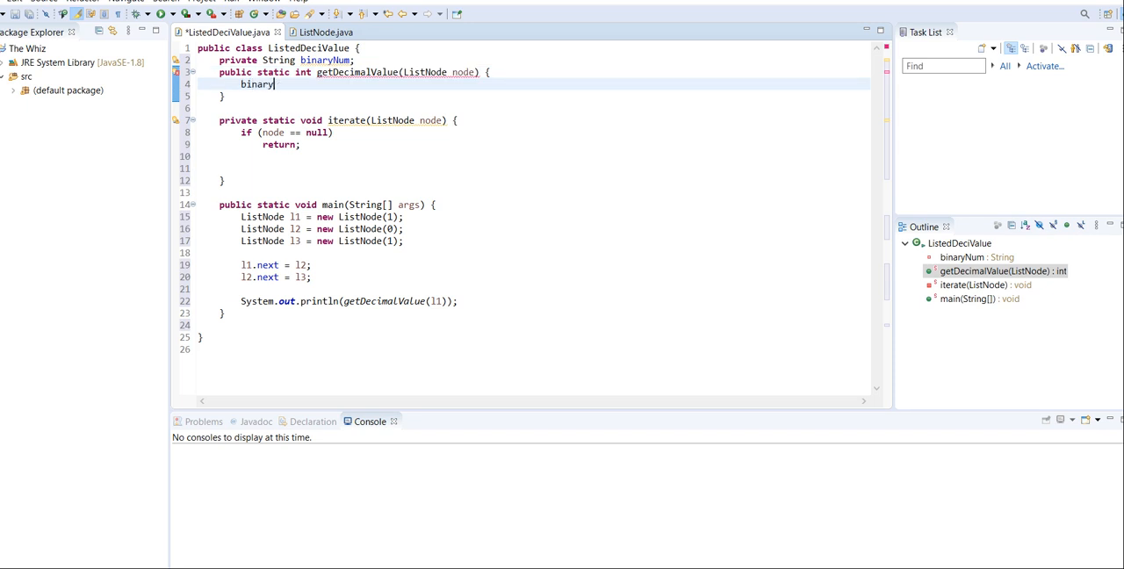
{"action": "type", "text": "Num = \"\";"}
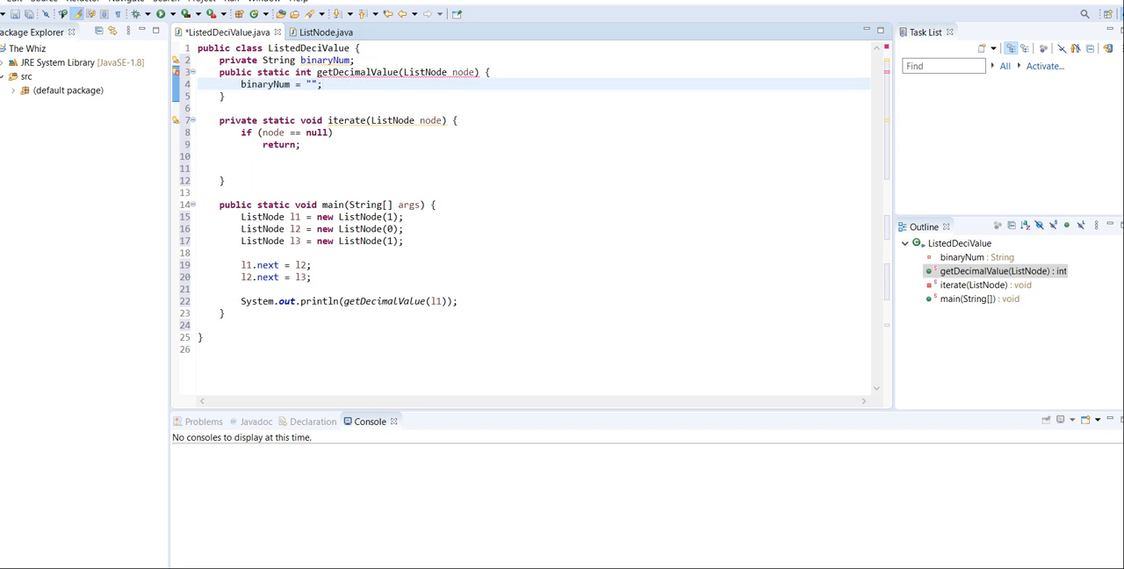
{"action": "left_click", "coordinate": [324, 85]}
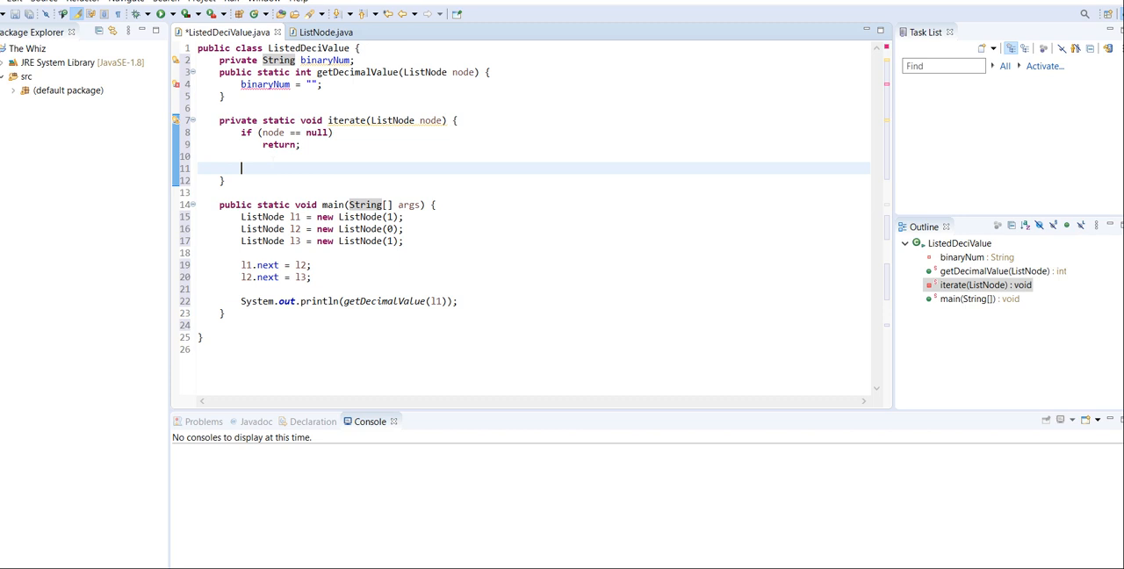
Step: Make iterate append node.val to binaryNum and recurse with iterate(node.next)
{"action": "type", "text": "binaryNum ="}
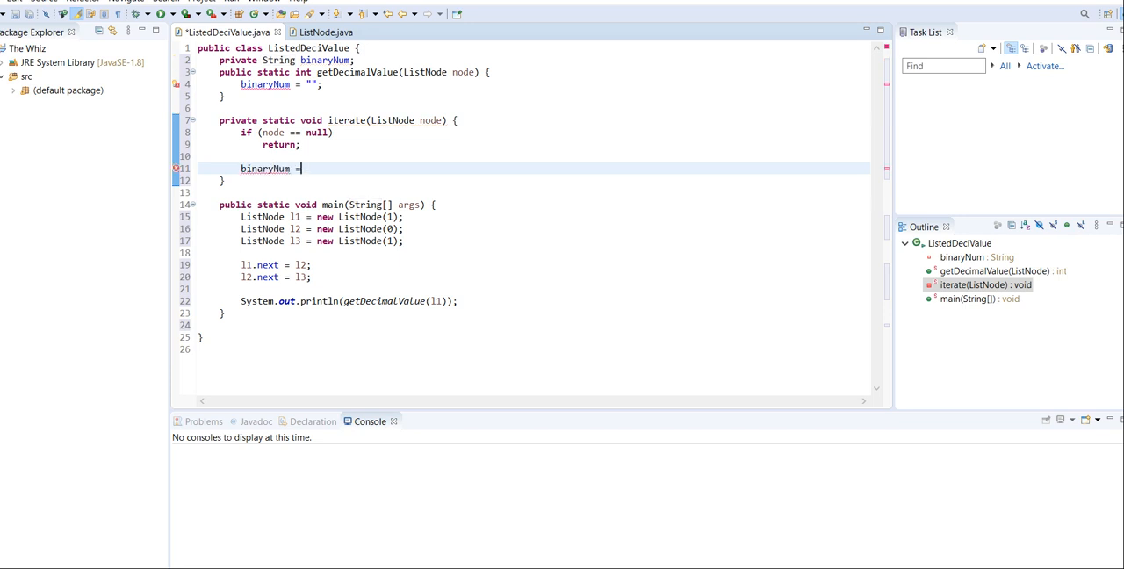
{"action": "type", "text": "+"}
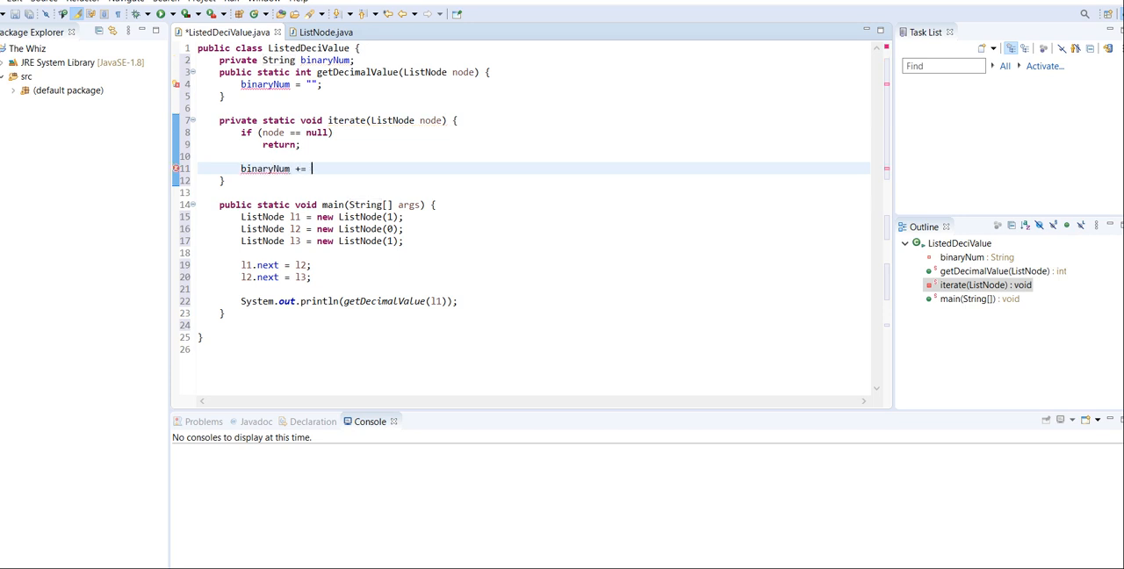
{"action": "type", "text": "node.val;"}
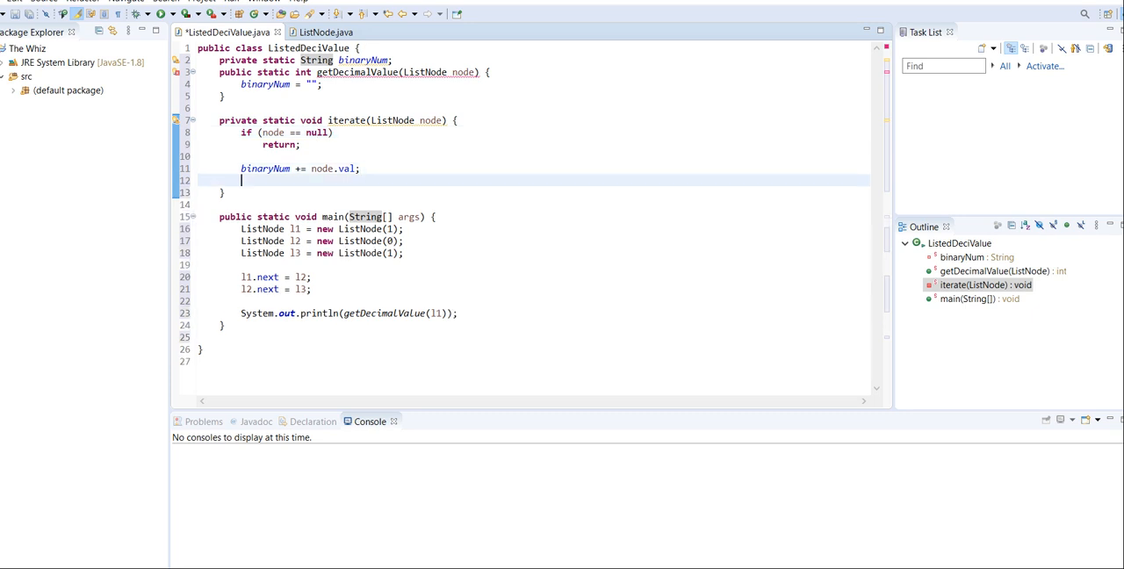
{"action": "type", "text": "iterate(node.next);"}
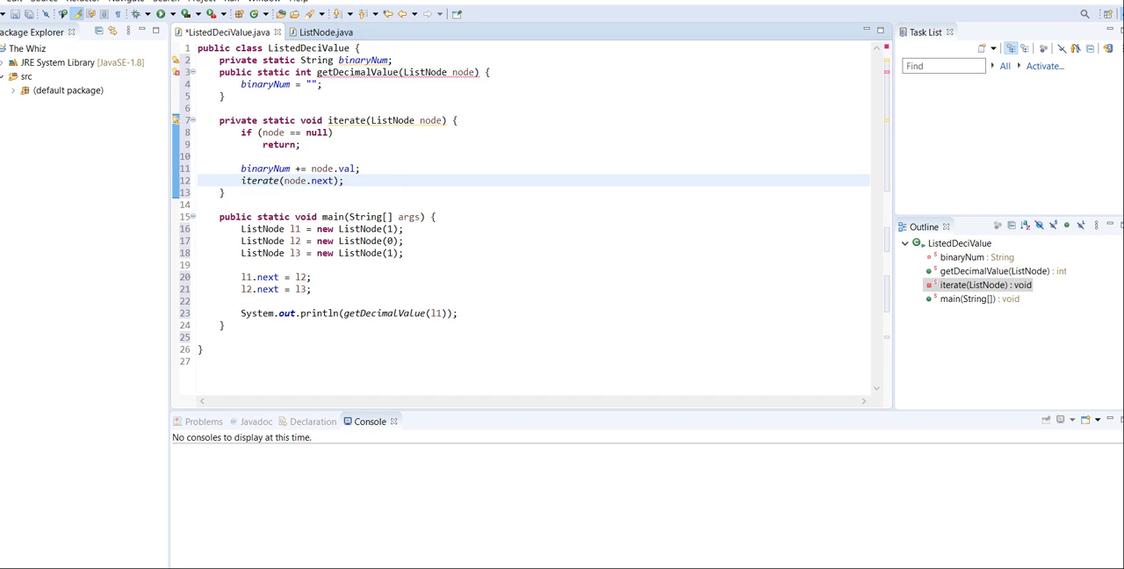
{"action": "left_click_drag", "start_coordinate": [218, 120], "coordinate": [225, 193]}
{"action": "type", "text": "iterate(n"}
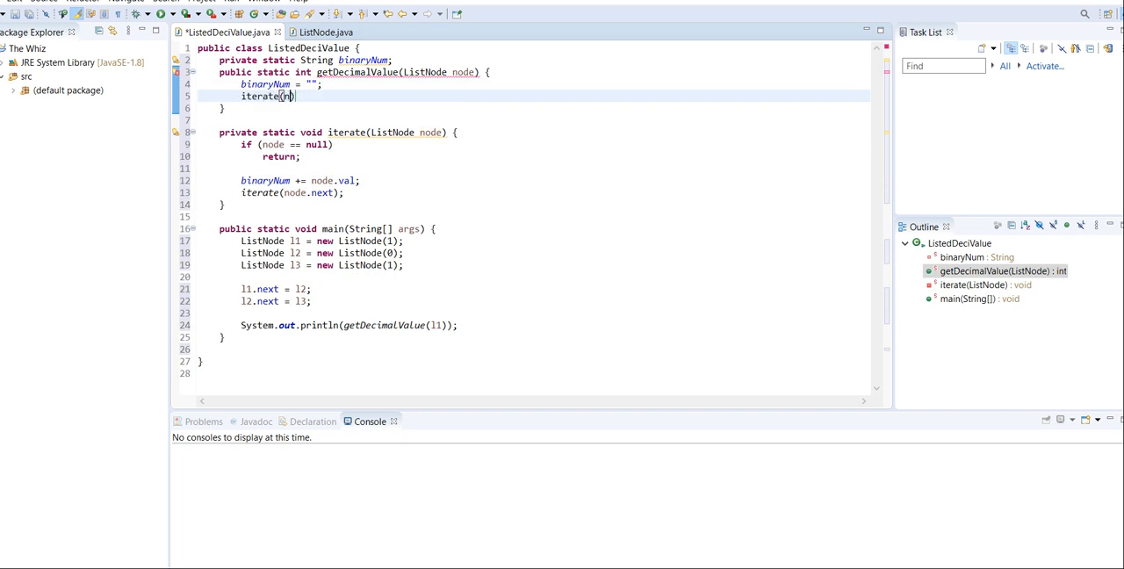
Step: Complete the iterate(node); call in getDecimalValue after the binaryNum reset
{"action": "type", "text": "ode"}
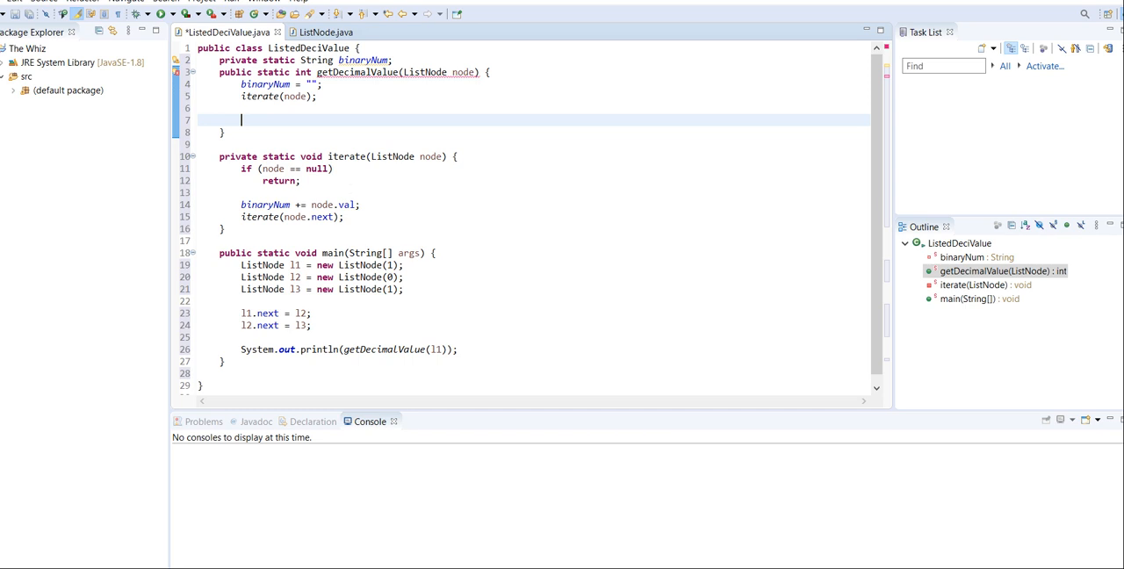
Step: End getDecimalValue with return Integer.parseInt(binaryNum); and note a "101" test string
{"action": "type", "text": "return Intege"}
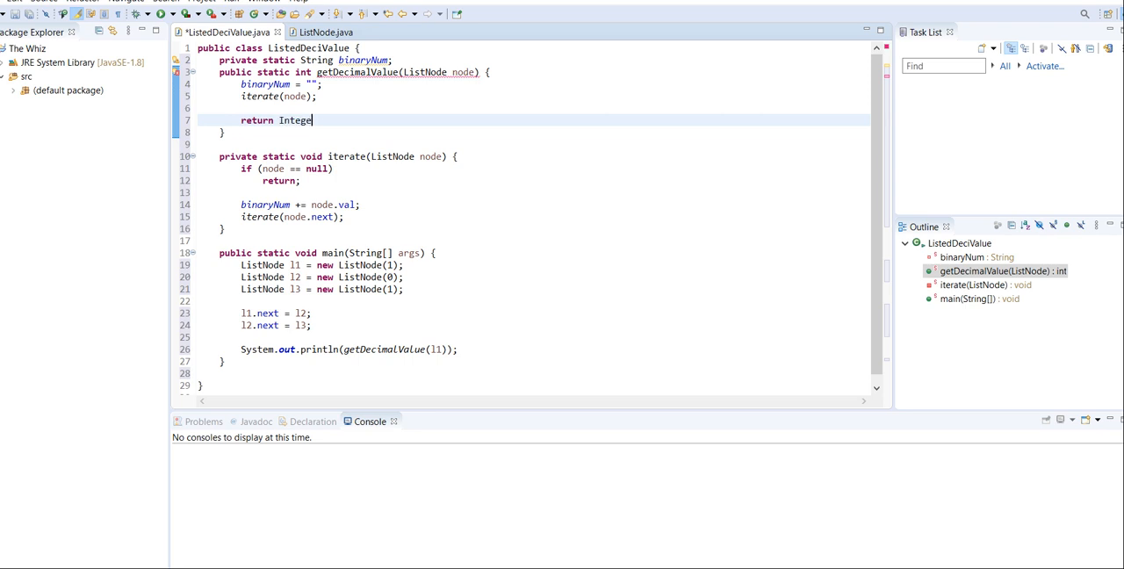
{"action": "type", "text": ".parseInt("}
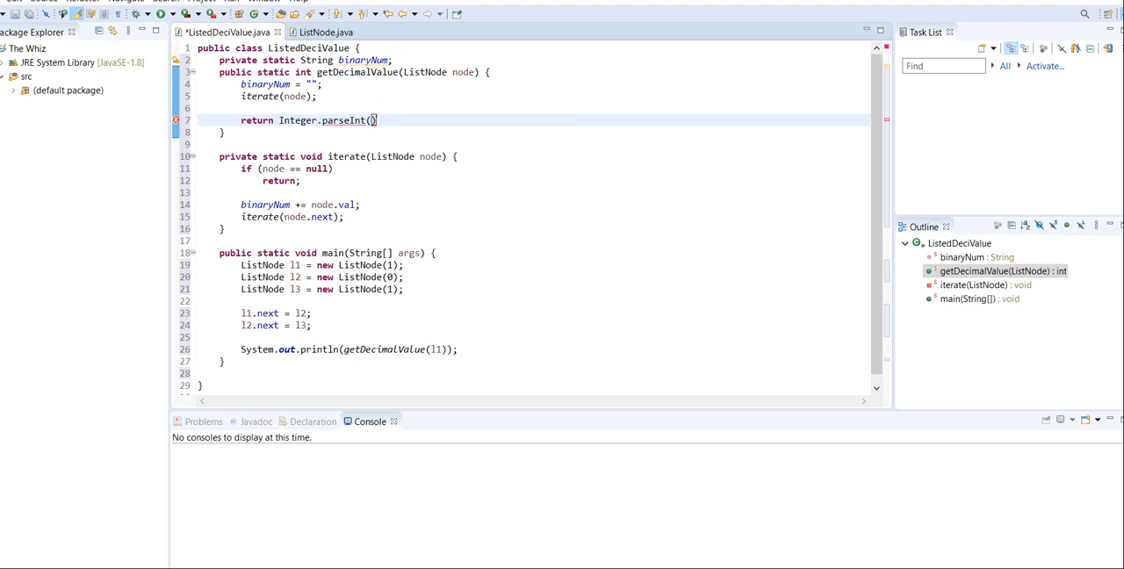
{"action": "type", "text": "binaryNum"}
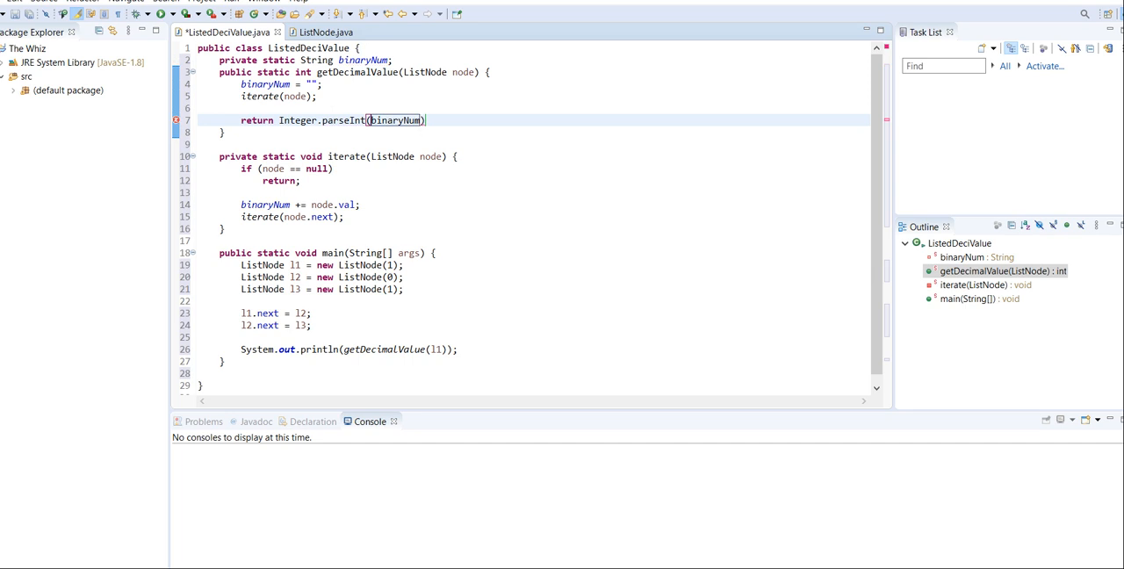
{"action": "double_click", "coordinate": [312, 120]}
{"action": "type", "text": ";"}
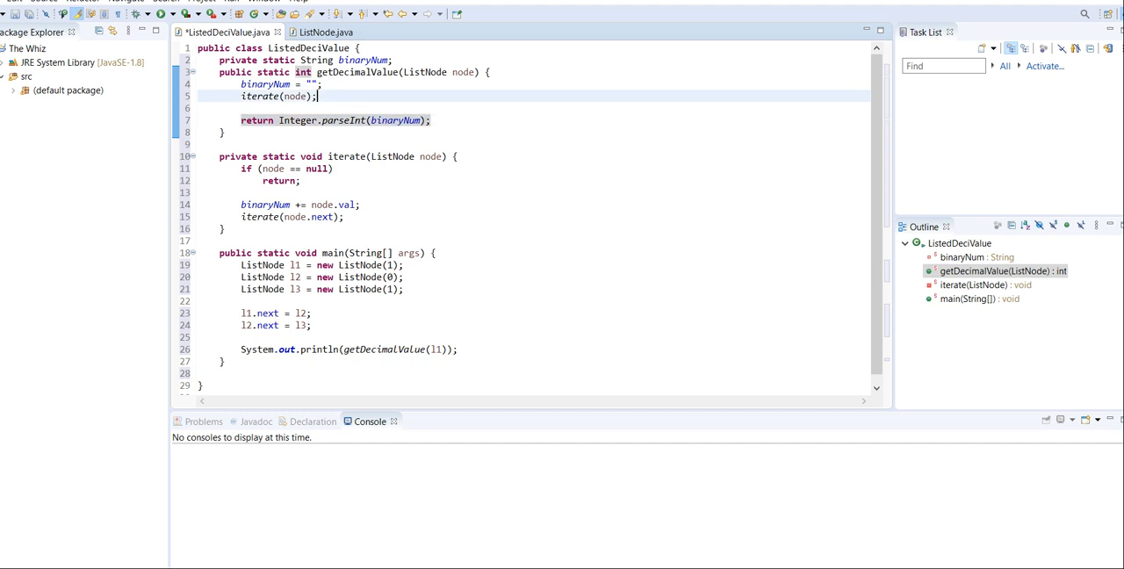
{"action": "type", "text": "\"101\""}
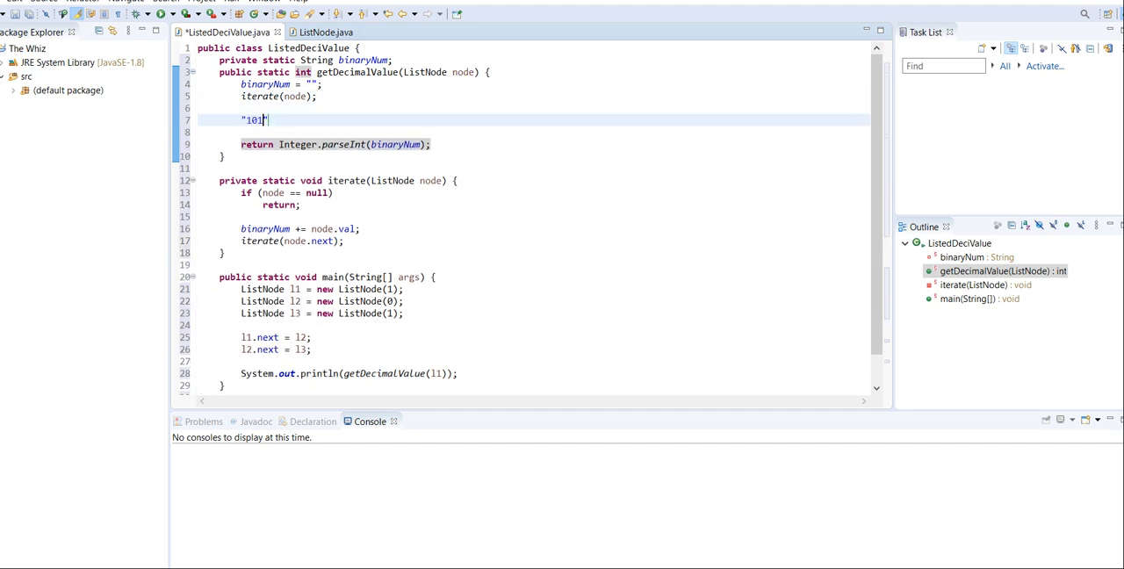
Step: Change the parse to Integer.parseInt(binaryNum, 2) and run so the console prints 5
{"action": "type", "text": "101"}
{"action": "left_click", "coordinate": [336, 144]}
{"action": "type", "text": ", "}
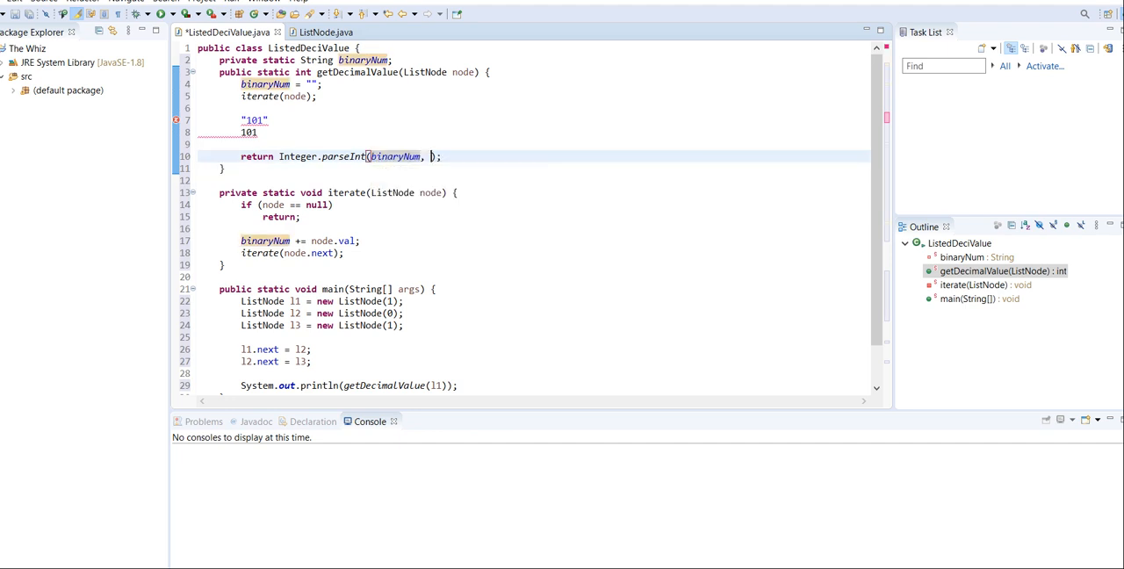
{"action": "type", "text": "2"}
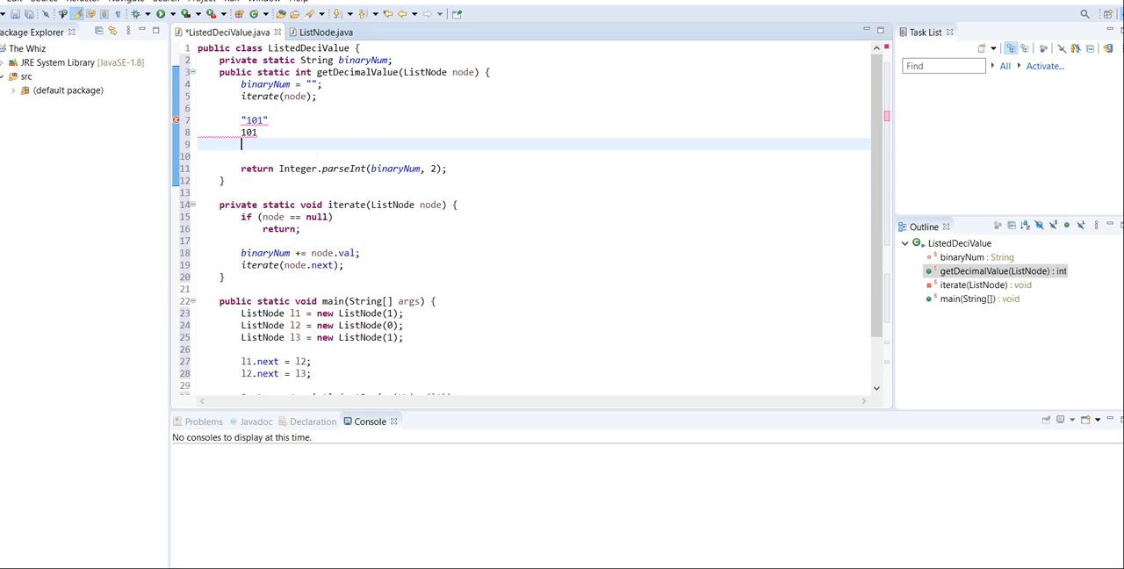
{"action": "type", "text": "5"}
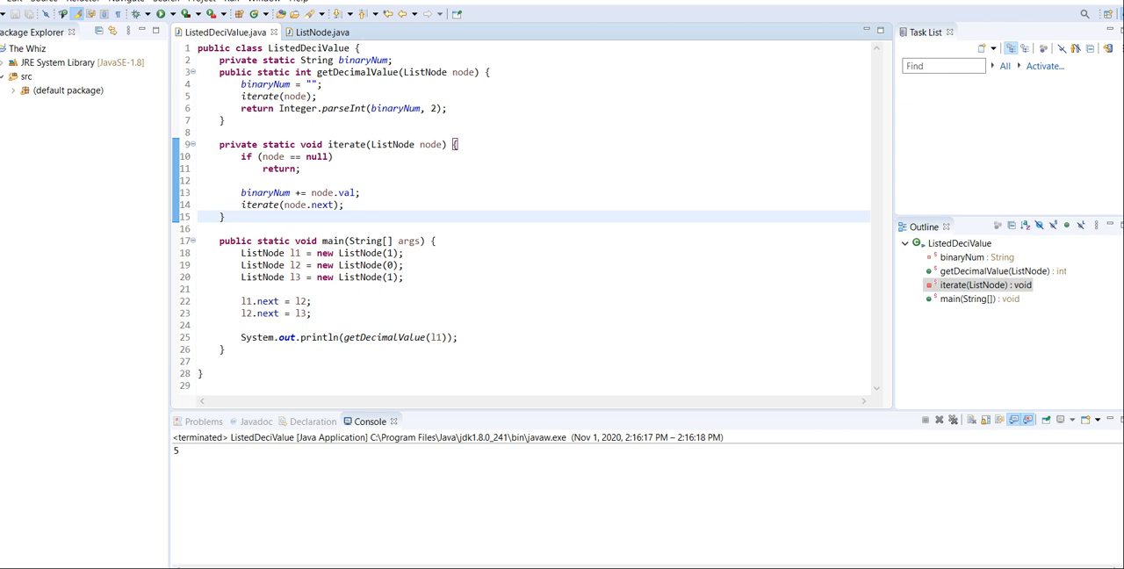
{"action": "left_click", "coordinate": [225, 218]}
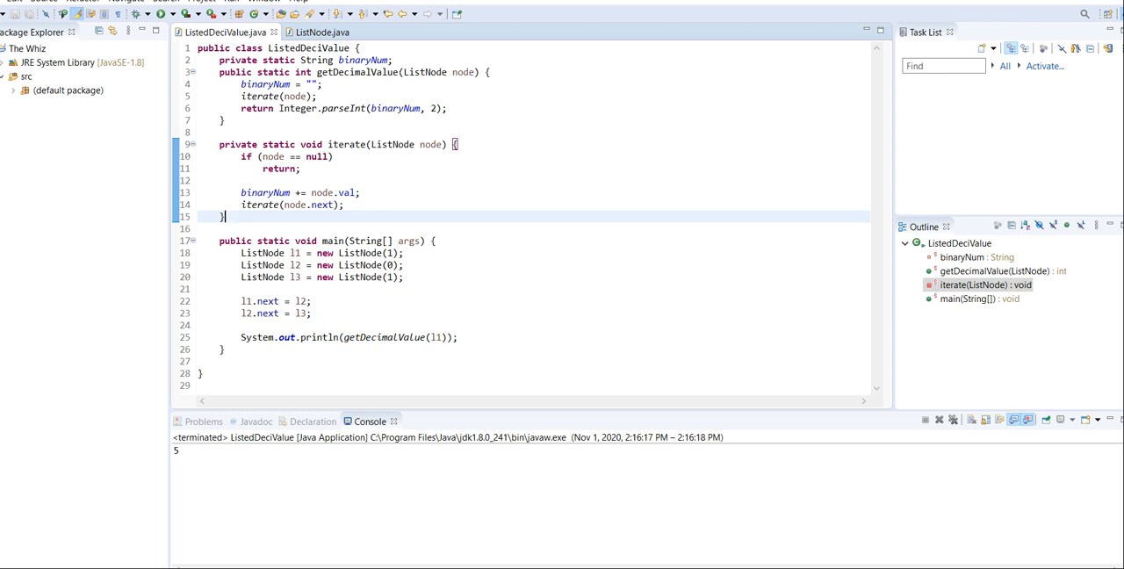
{"action": "left_click", "coordinate": [404, 277]}
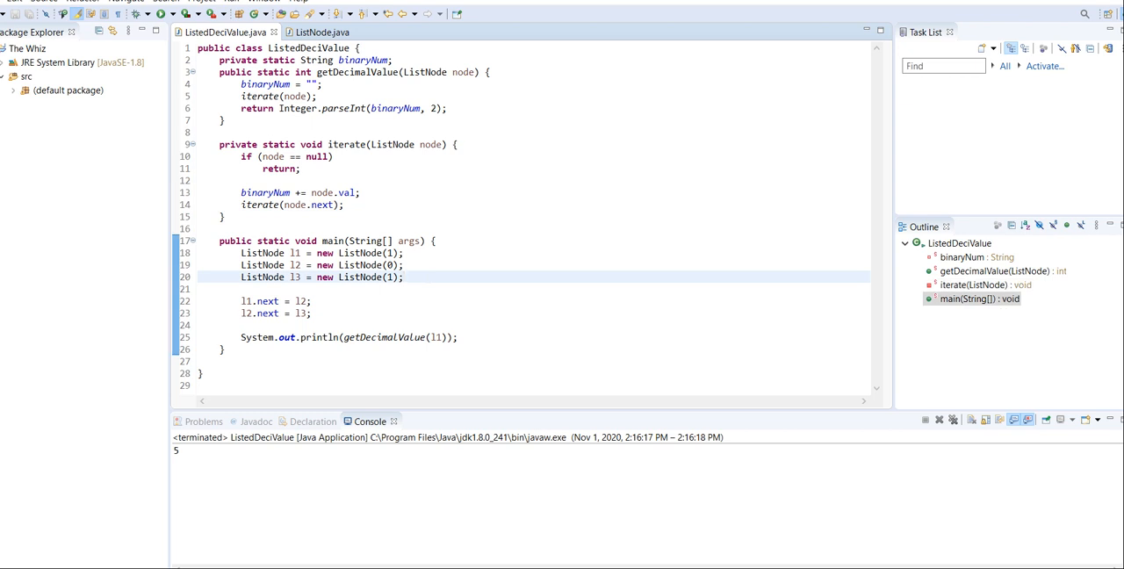
{"action": "mouse_move", "coordinate": [11, 548]}
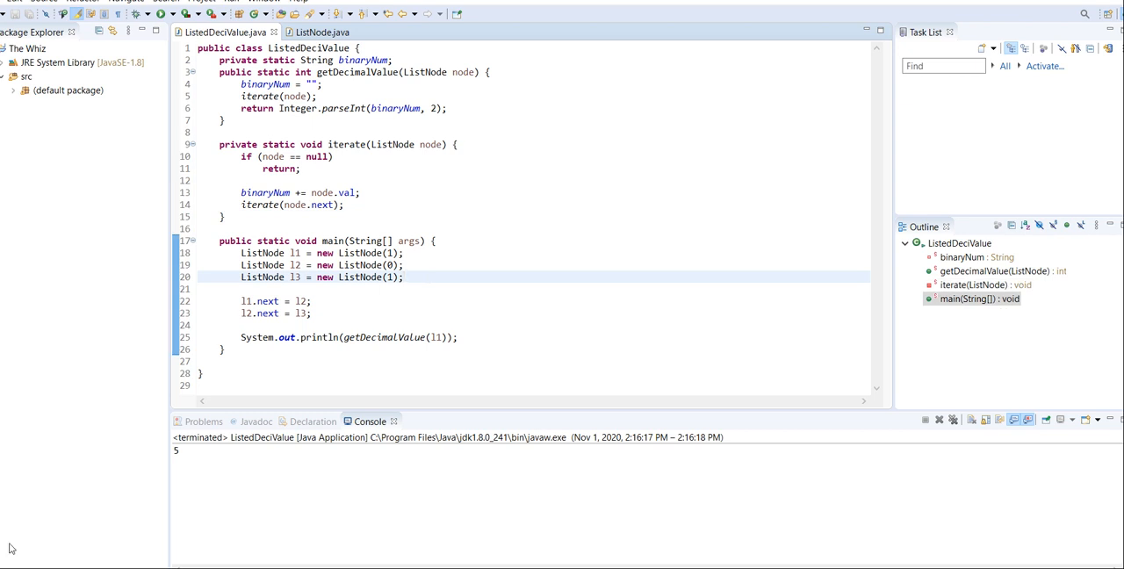